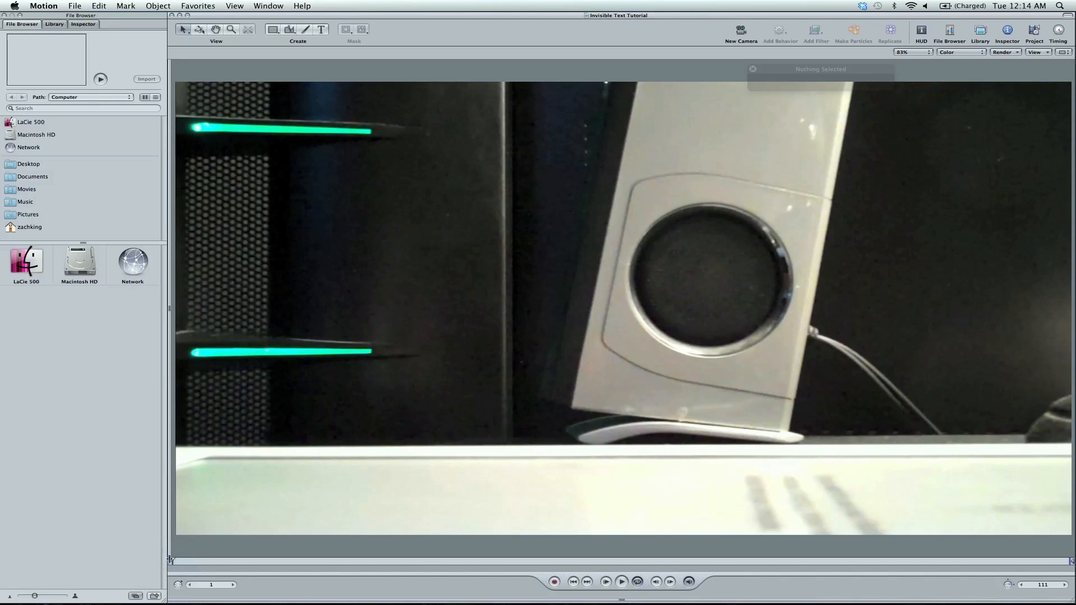
- Preview the ball footage, then create a text layer reading 'Final Cut King' on the canvas
{"action": "left_click", "coordinate": [624, 581]}
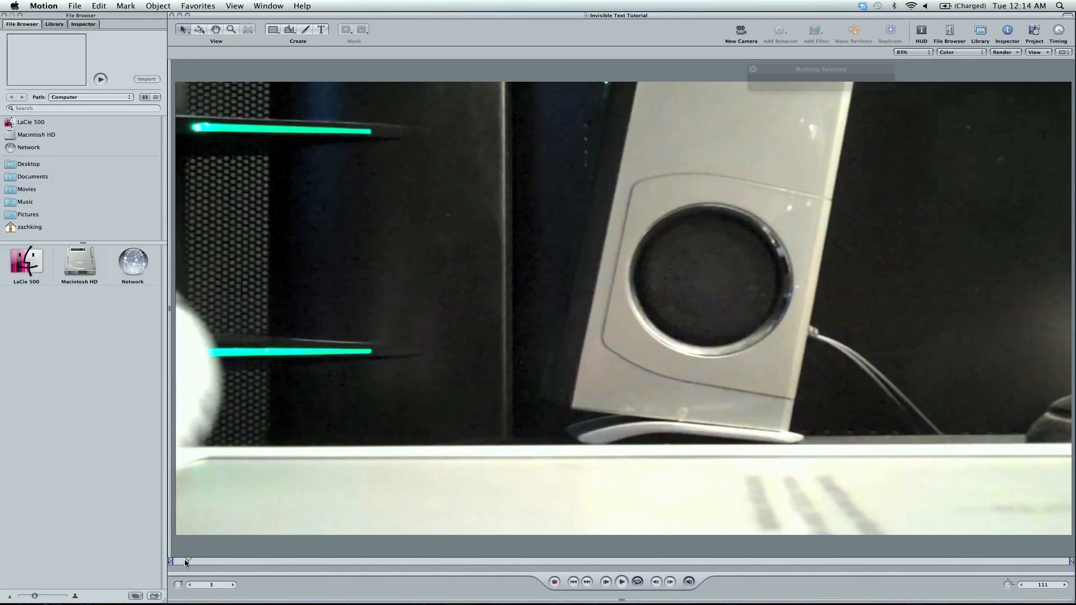
{"action": "left_click_drag", "start_coordinate": [185, 562], "coordinate": [180, 561]}
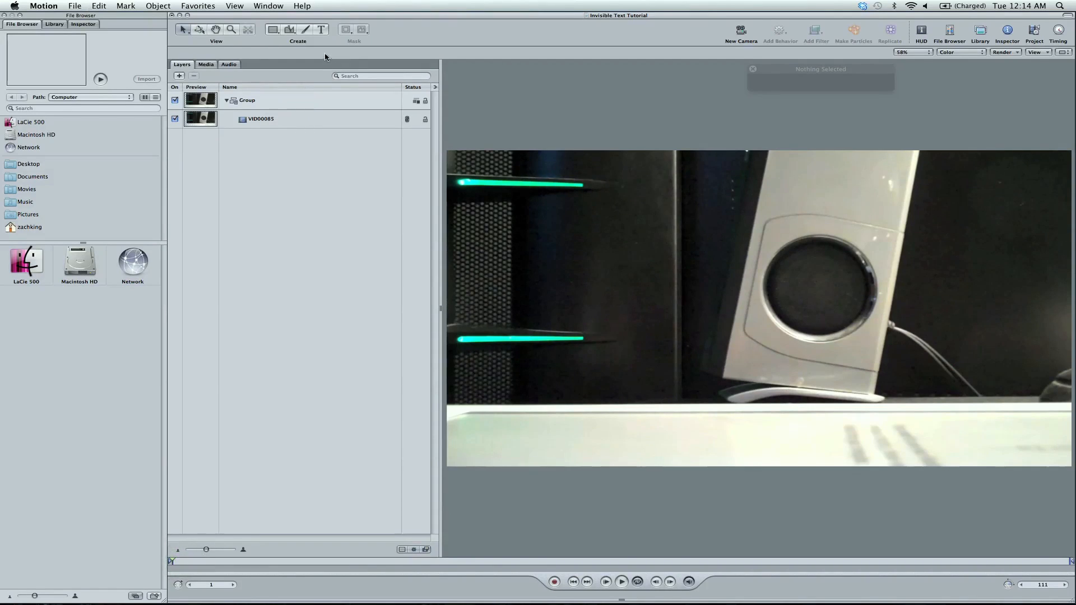
{"action": "left_click", "coordinate": [323, 31]}
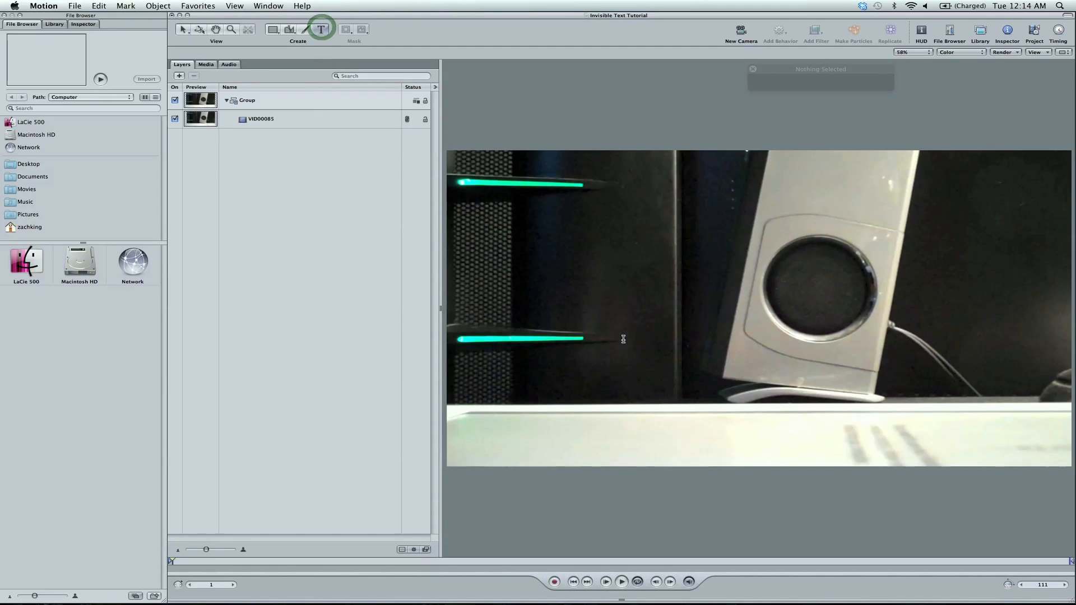
{"action": "type", "text": "Final Cut Ki"}
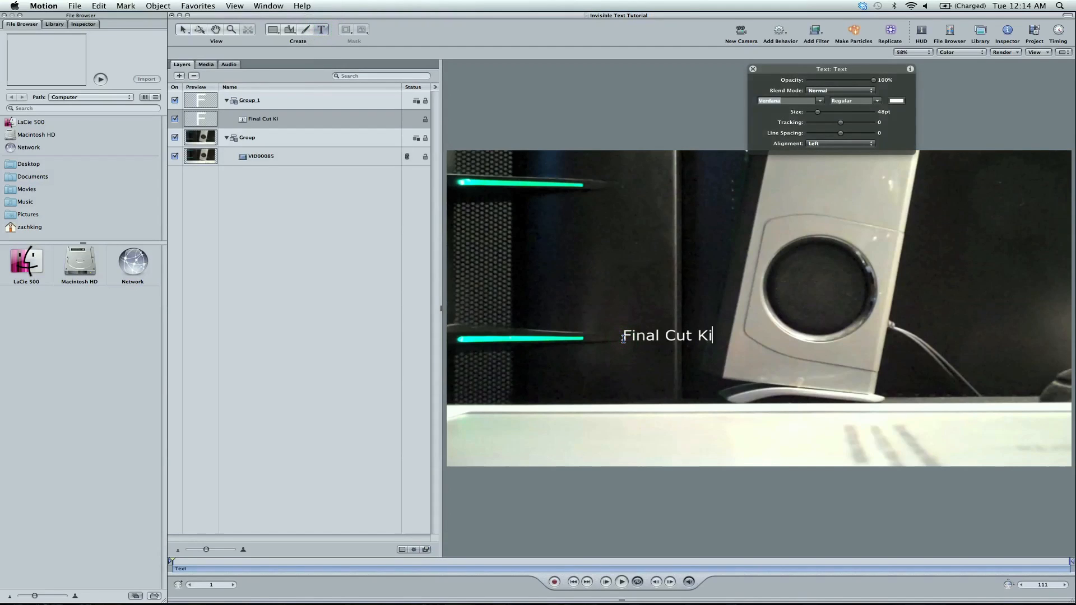
{"action": "type", "text": "ng"}
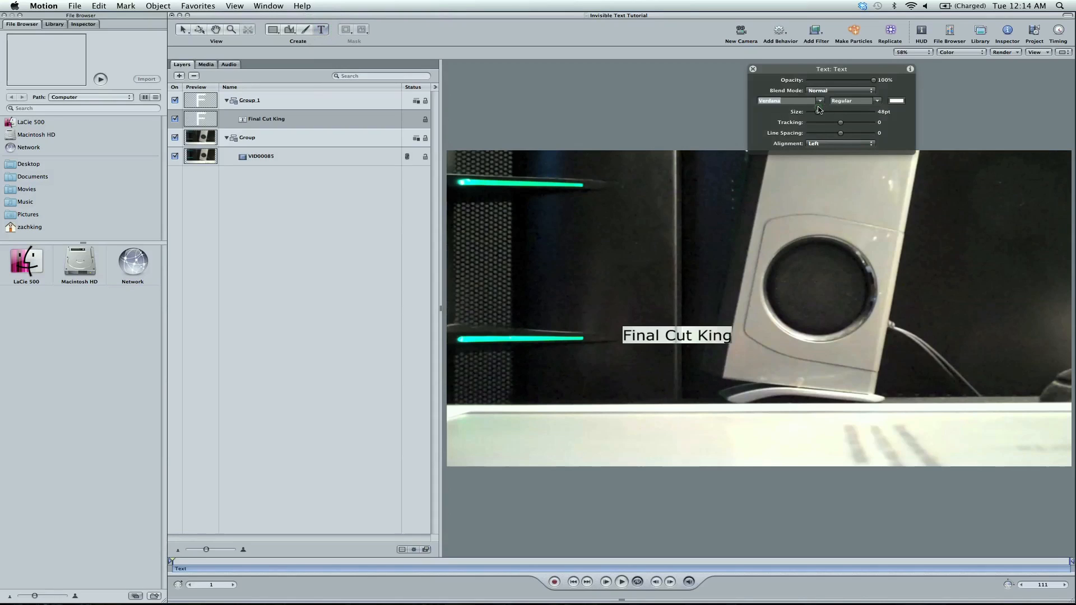
- Enlarge the title with the HUD Size slider and set its colour swatch to cyan
{"action": "left_click_drag", "start_coordinate": [840, 122], "coordinate": [868, 122]}
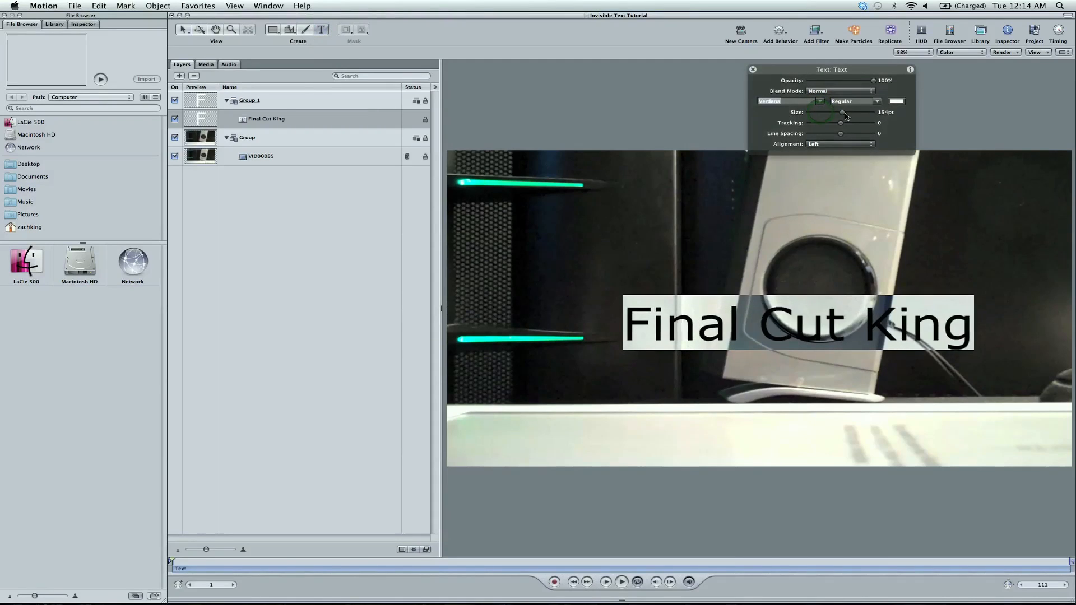
{"action": "left_click_drag", "start_coordinate": [841, 112], "coordinate": [854, 112]}
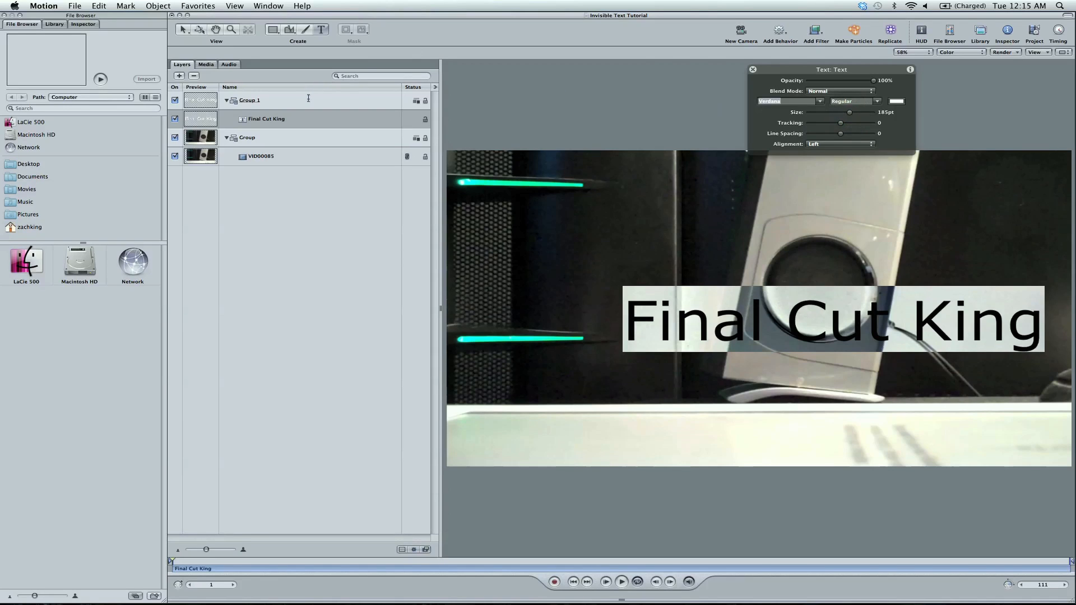
{"action": "left_click", "coordinate": [265, 119]}
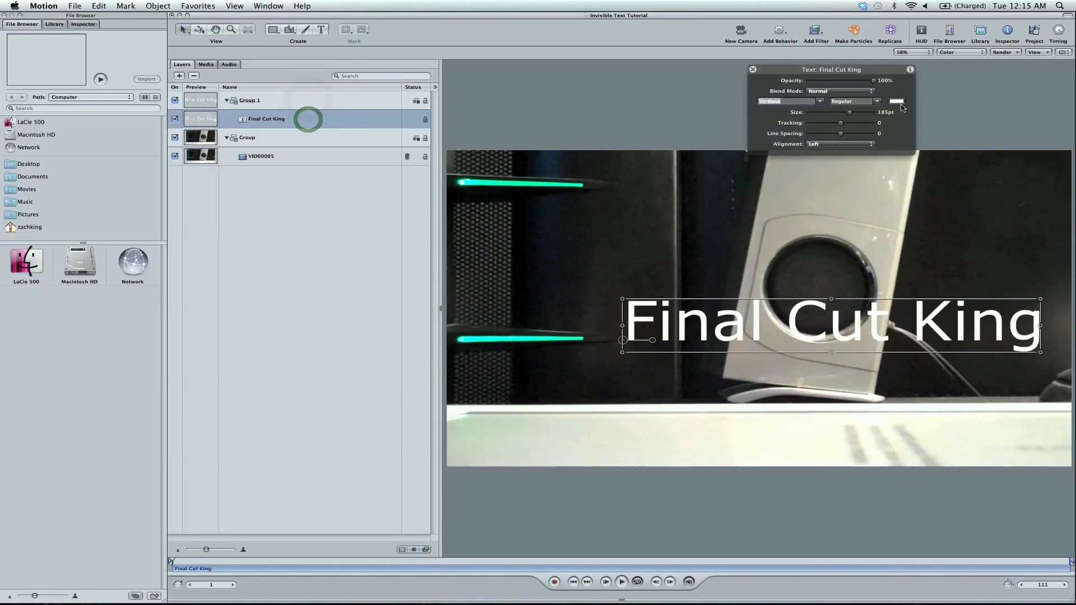
{"action": "left_click", "coordinate": [897, 100]}
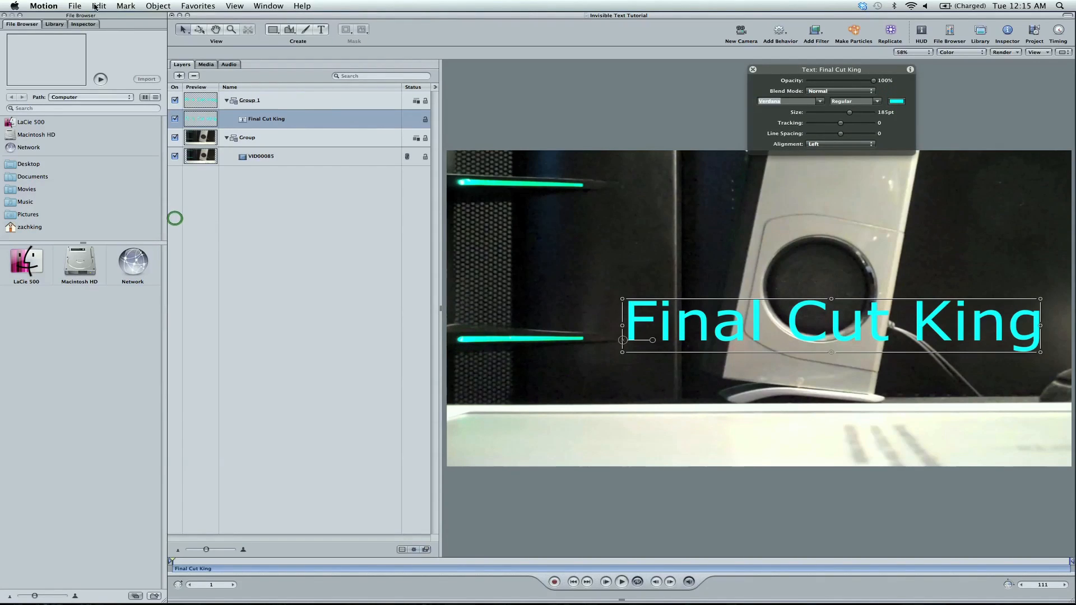
- Show the title's Text Style settings and drag it lower and further left over the footage
{"action": "left_click", "coordinate": [81, 25]}
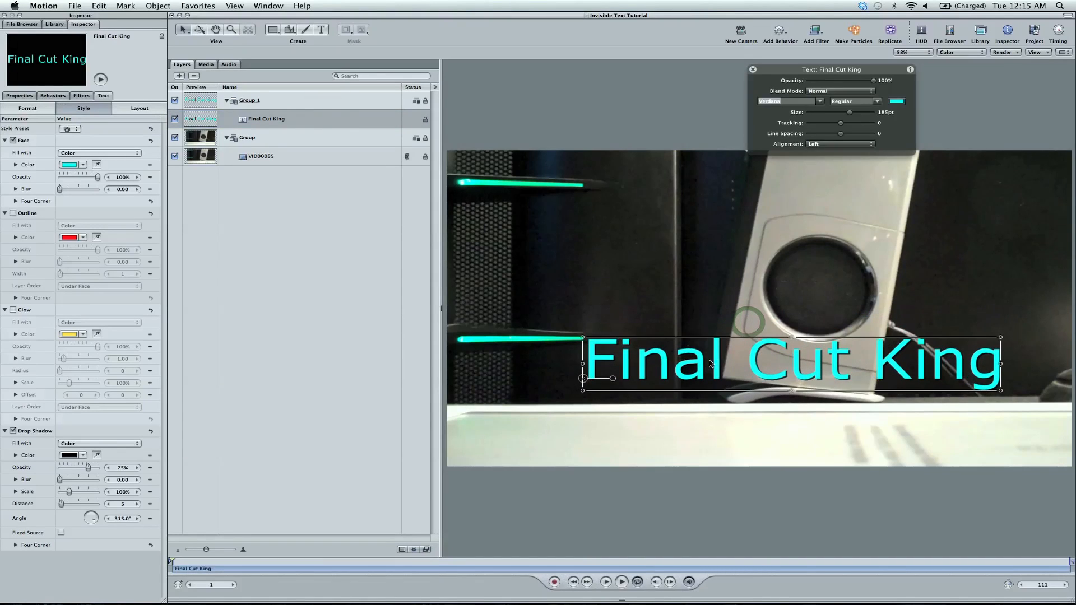
{"action": "left_click_drag", "start_coordinate": [711, 363], "coordinate": [683, 355]}
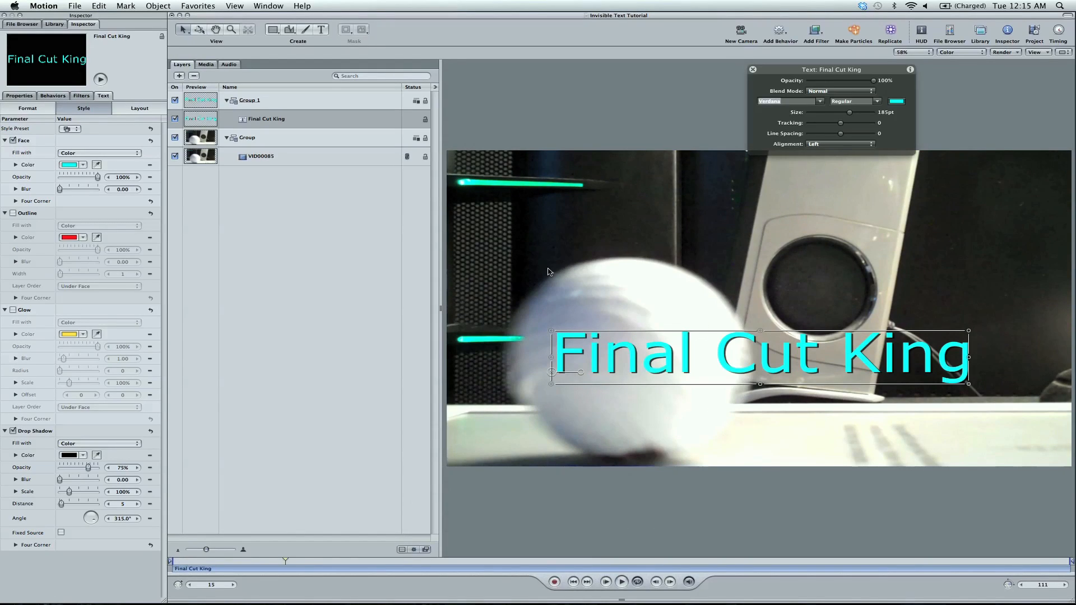
{"action": "mouse_move", "coordinate": [491, 390]}
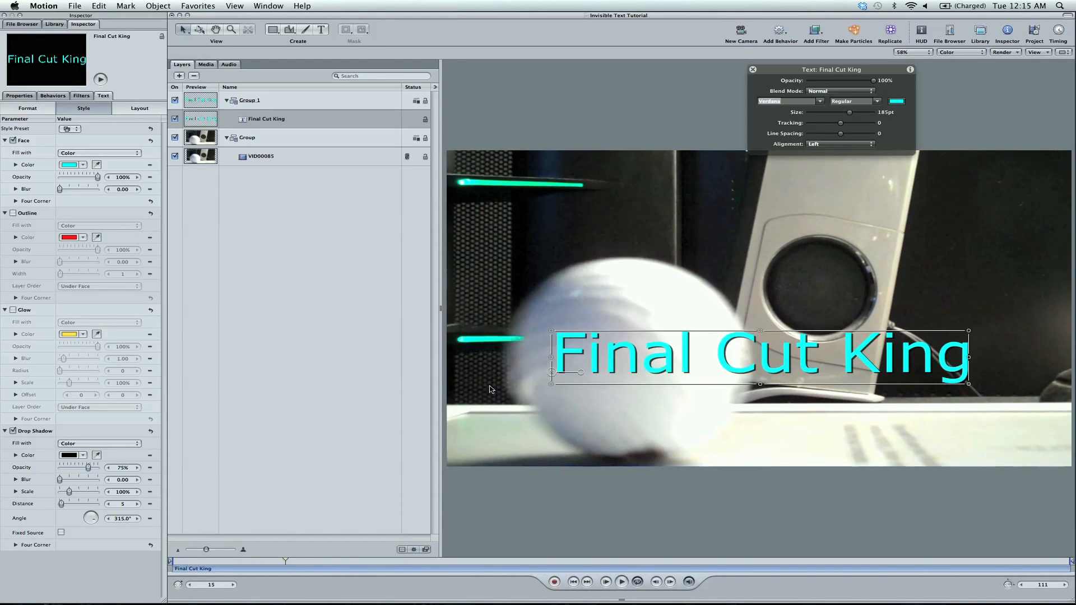
{"action": "left_click", "coordinate": [249, 101]}
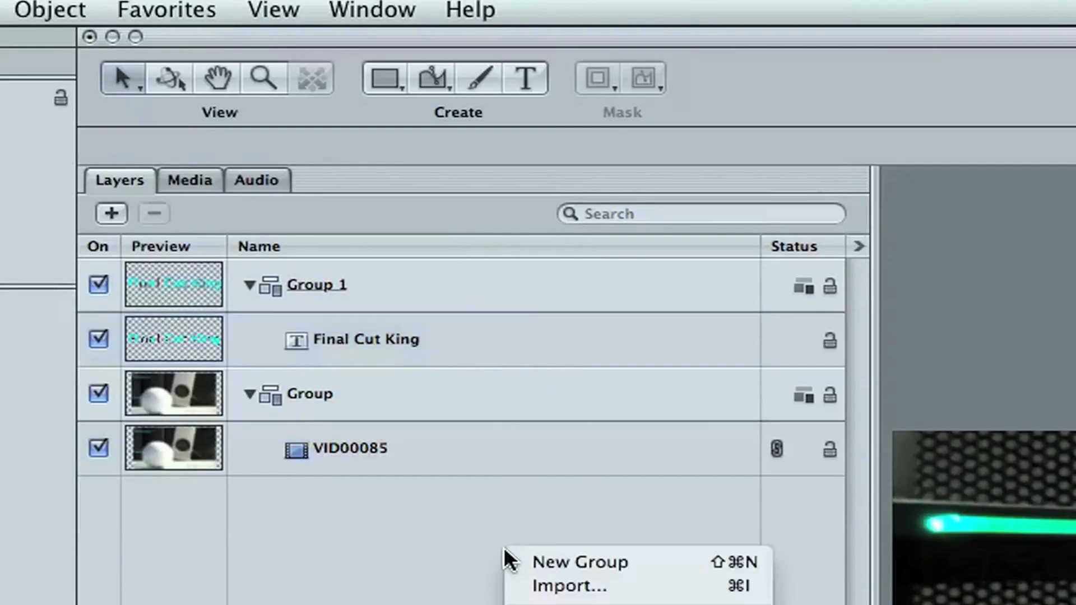
{"action": "mouse_move", "coordinate": [404, 563]}
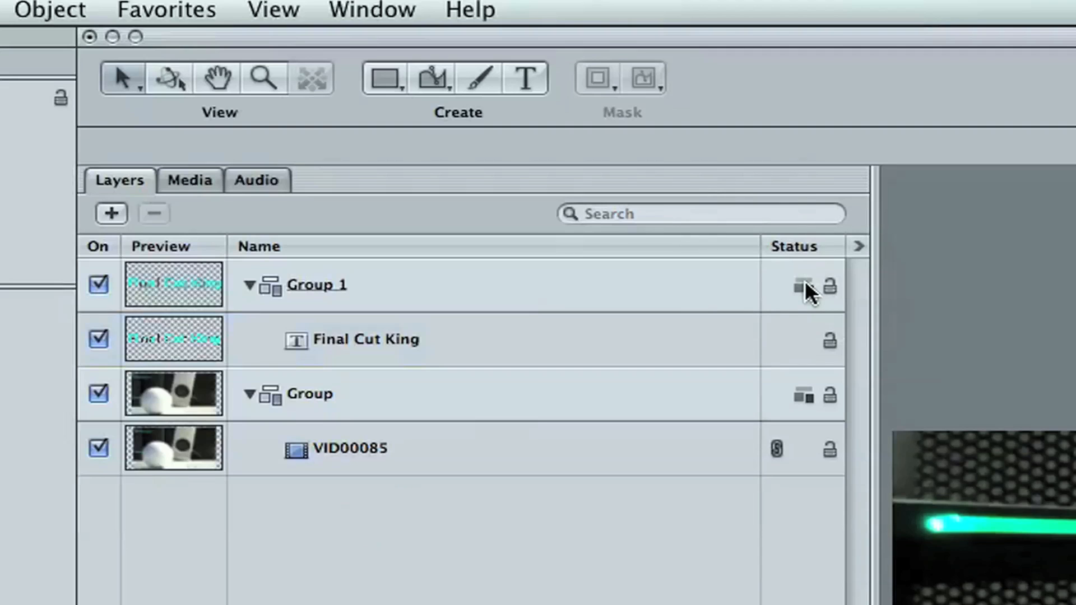
{"action": "mouse_move", "coordinate": [783, 300]}
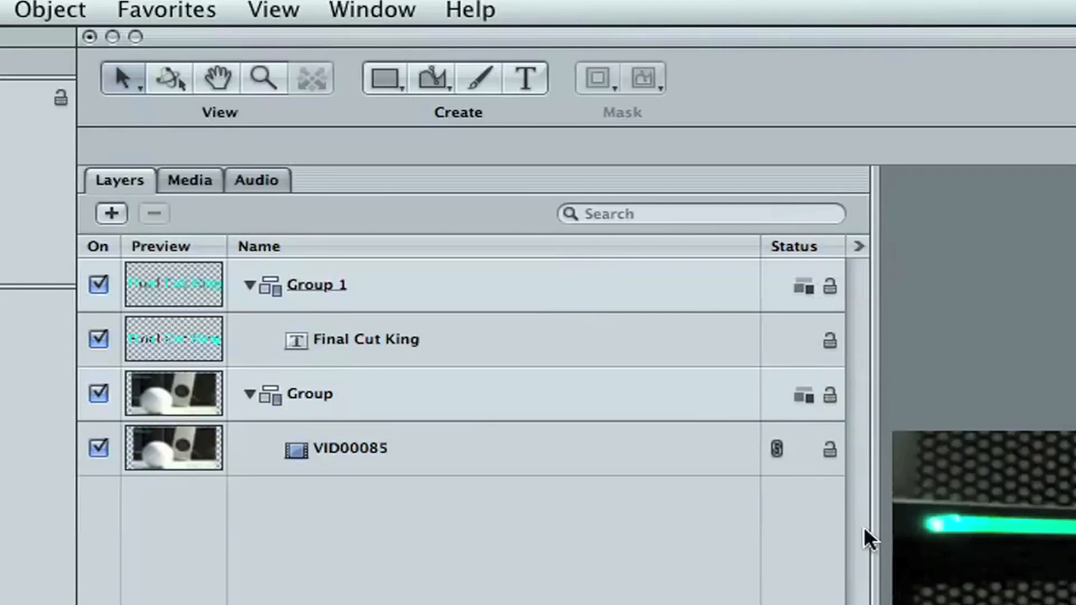
{"action": "mouse_move", "coordinate": [662, 289]}
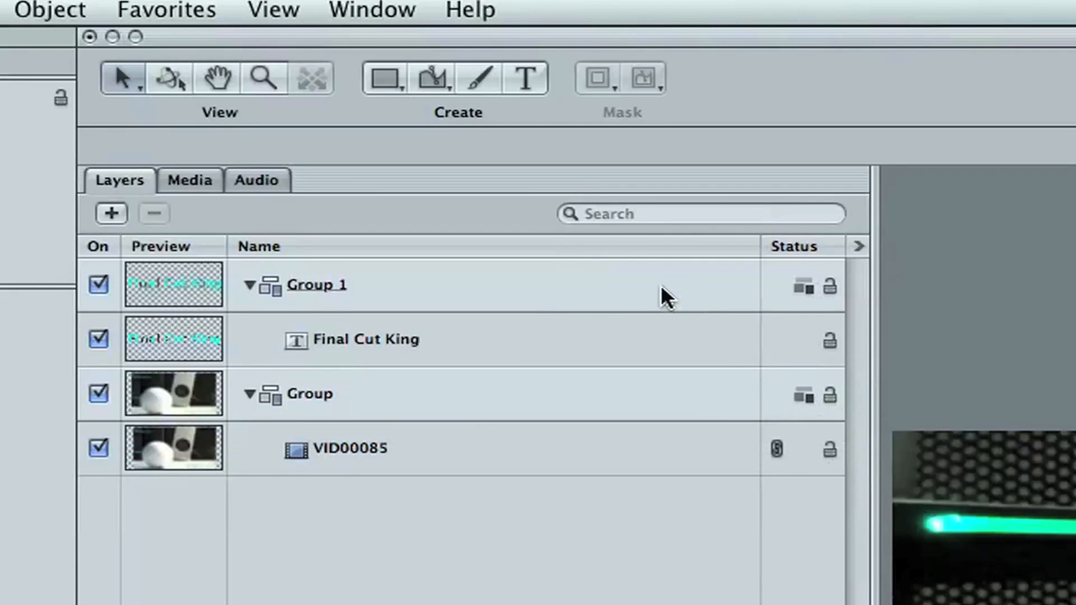
- Select Group 1, which holds the title, in the Layers list
{"action": "left_click", "coordinate": [663, 294]}
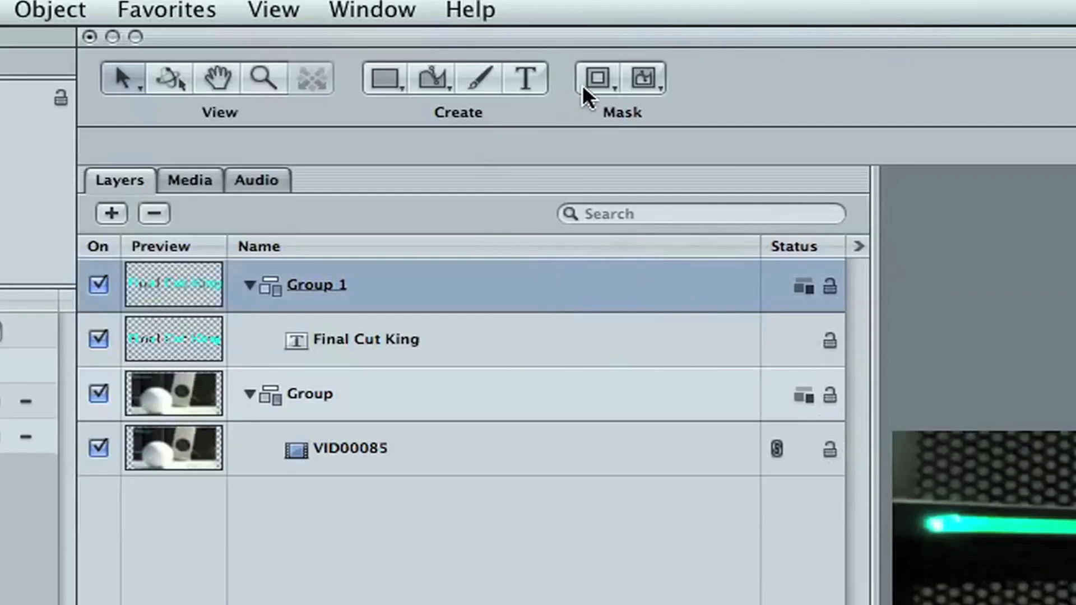
{"action": "mouse_move", "coordinate": [599, 89]}
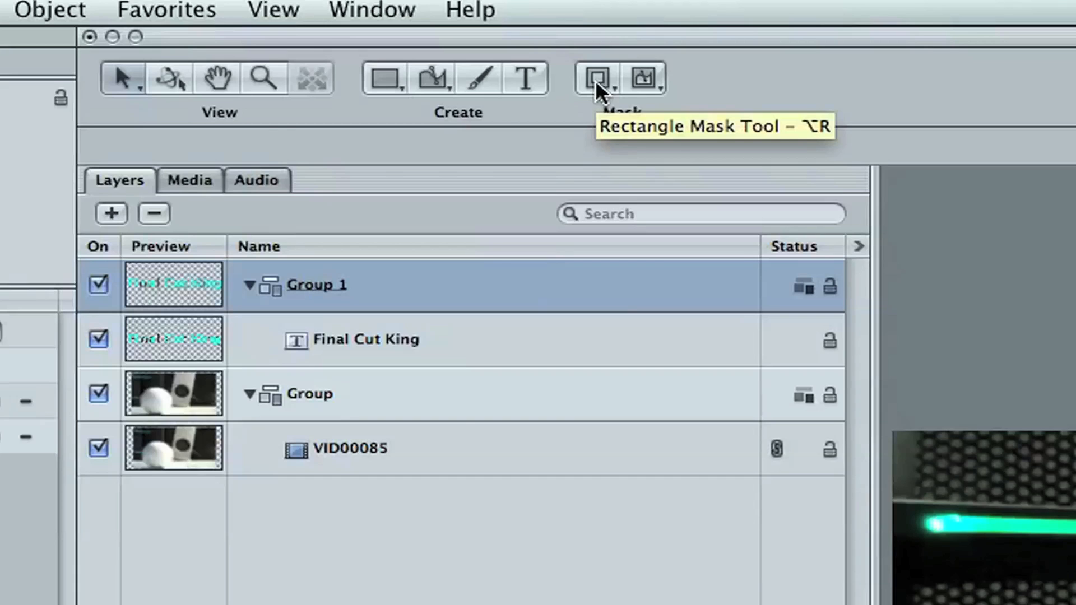
- Draw a rectangle mask framing the cyan title inside Group 1 and select it
{"action": "left_click", "coordinate": [592, 77]}
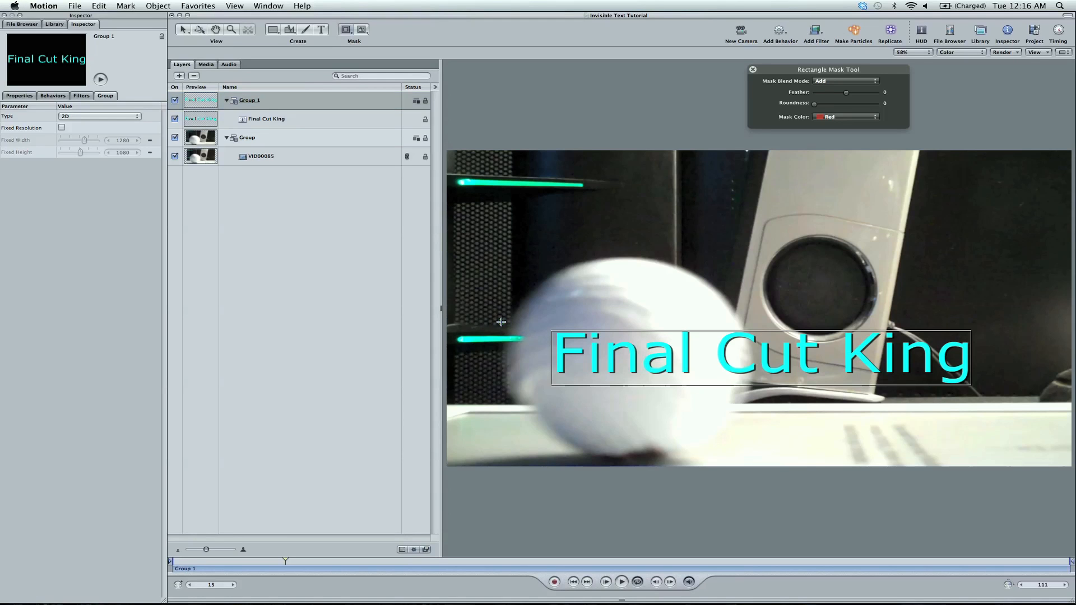
{"action": "left_click_drag", "start_coordinate": [521, 323], "coordinate": [1010, 403]}
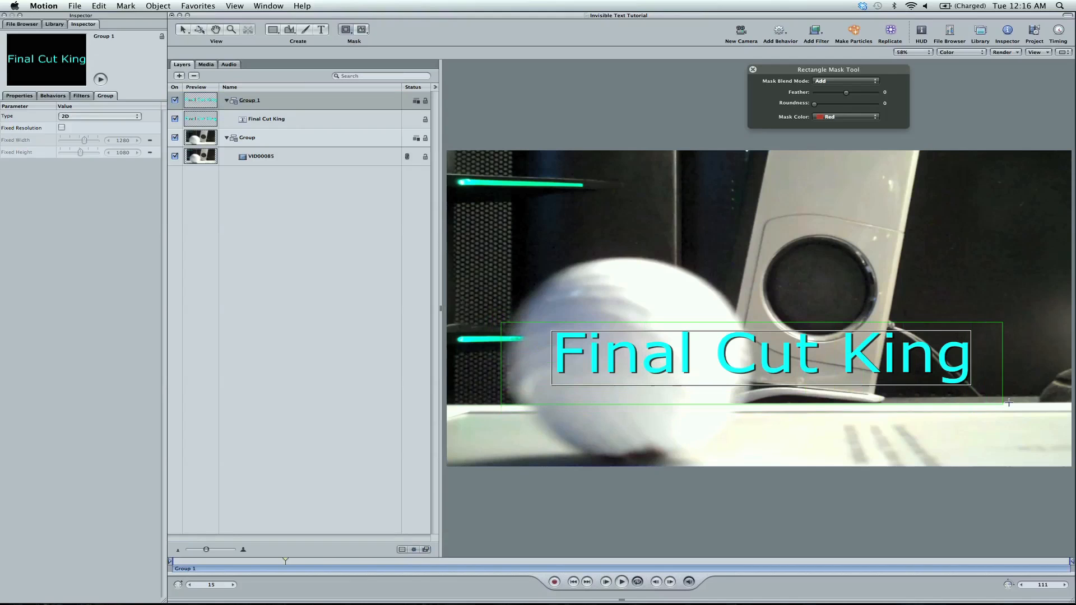
{"action": "left_click_drag", "start_coordinate": [501, 323], "coordinate": [1018, 405]}
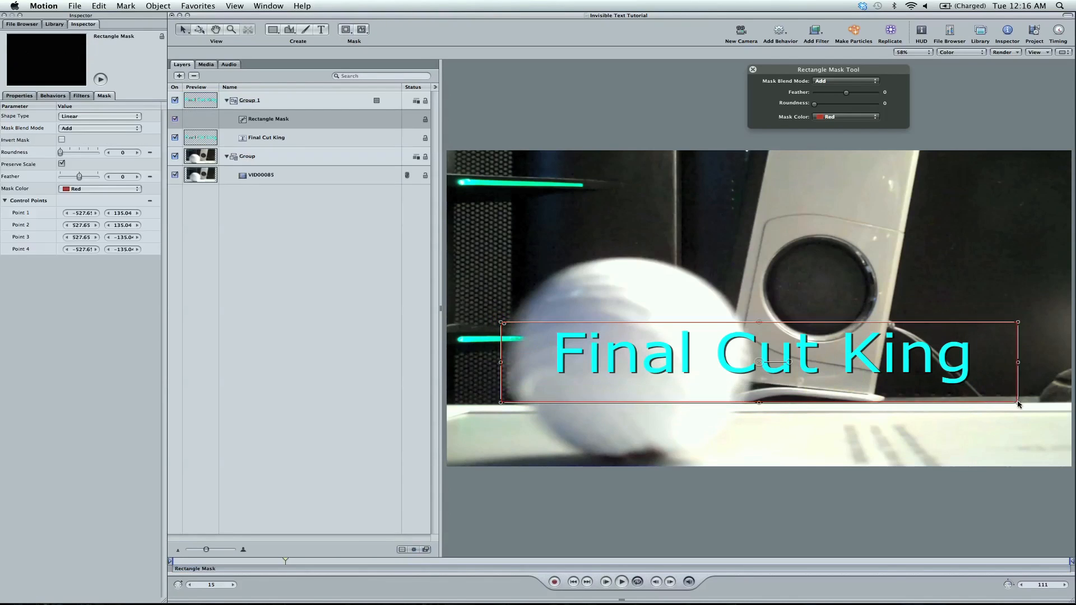
{"action": "left_click", "coordinate": [266, 137]}
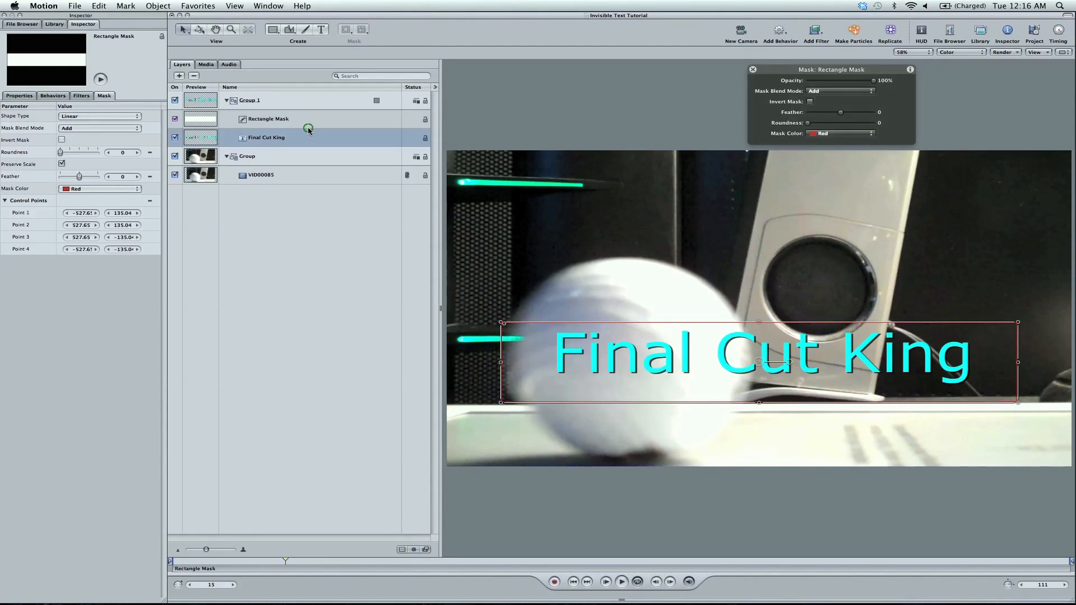
{"action": "left_click", "coordinate": [268, 118]}
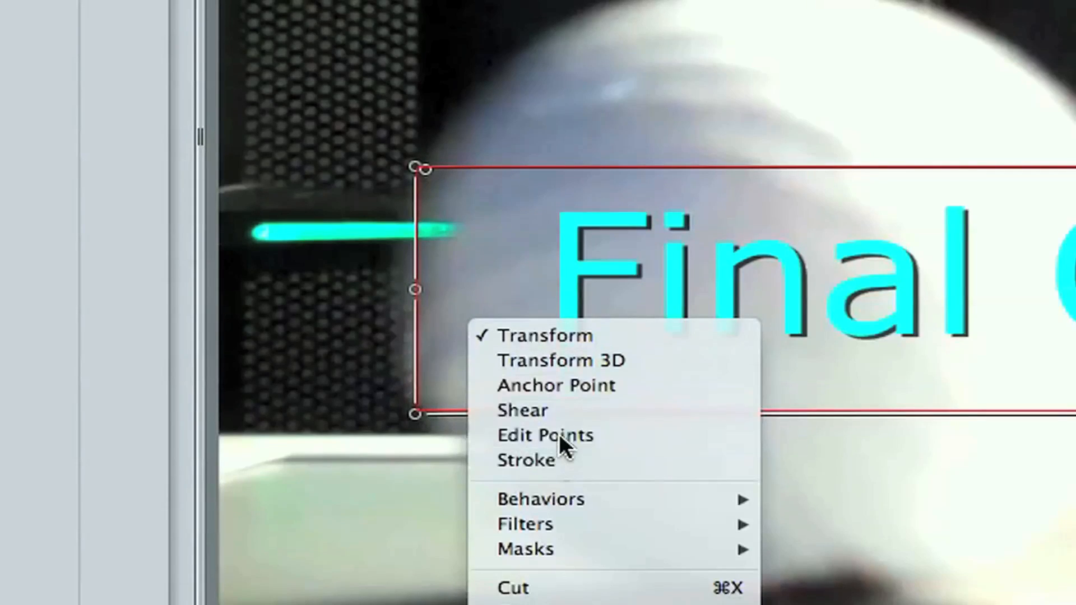
- Enable Edit Points on the mask and add a fifth control point on its left edge
{"action": "left_click", "coordinate": [546, 435]}
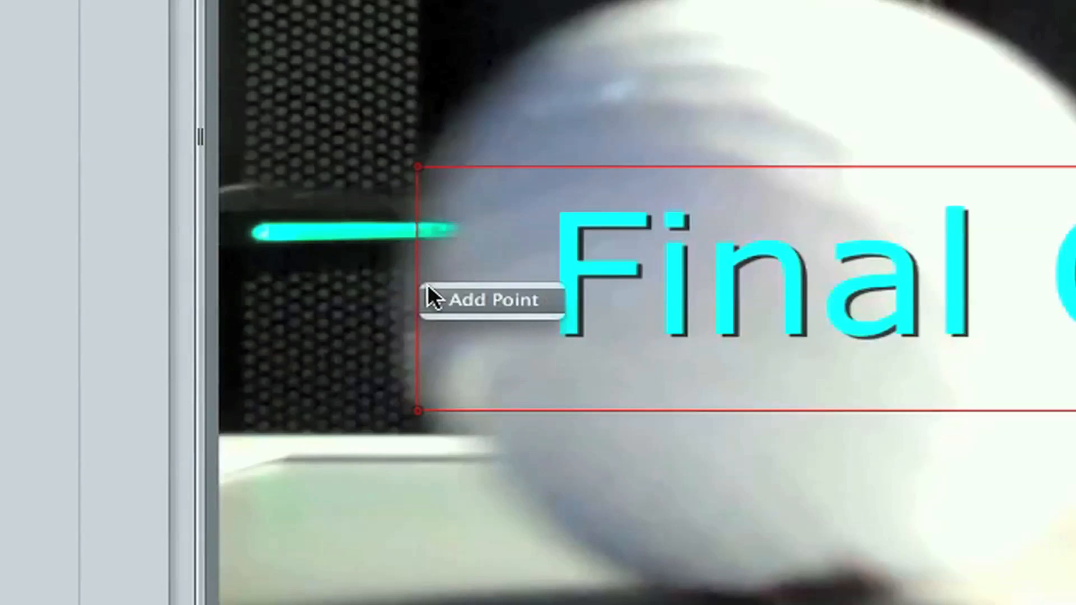
{"action": "left_click", "coordinate": [420, 298]}
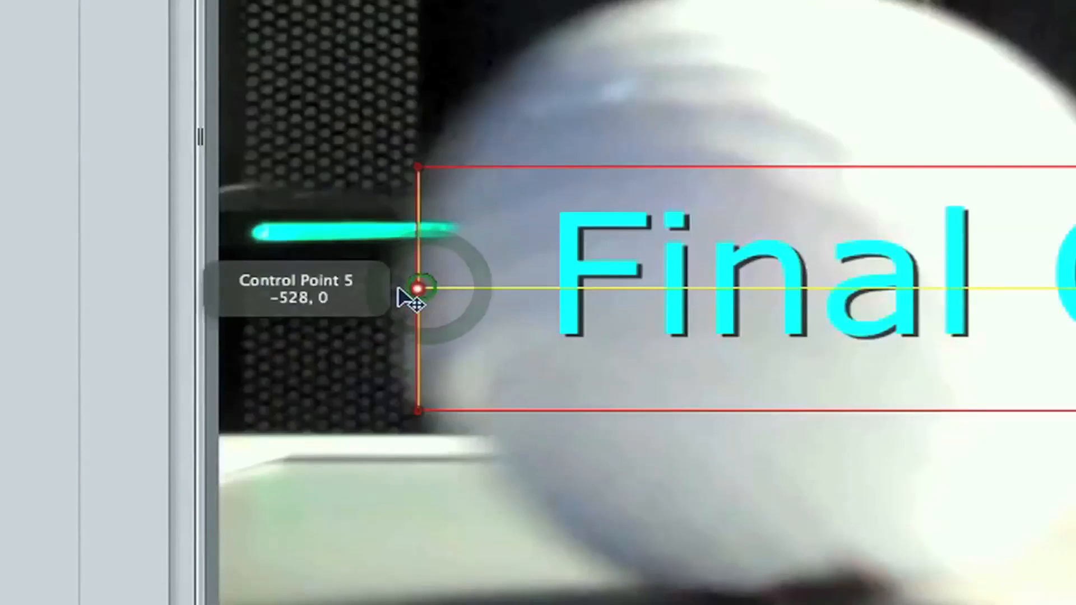
{"action": "right_click", "coordinate": [418, 289]}
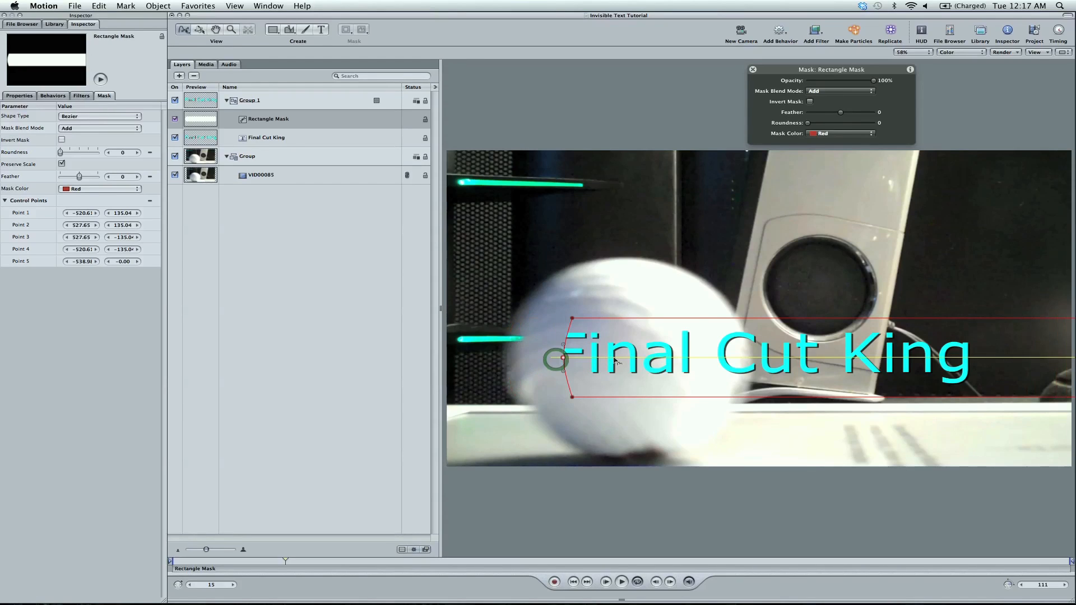
- Raise the mask's Feather in the HUD to 36 to soften its edges
{"action": "left_click_drag", "start_coordinate": [841, 112], "coordinate": [850, 112]}
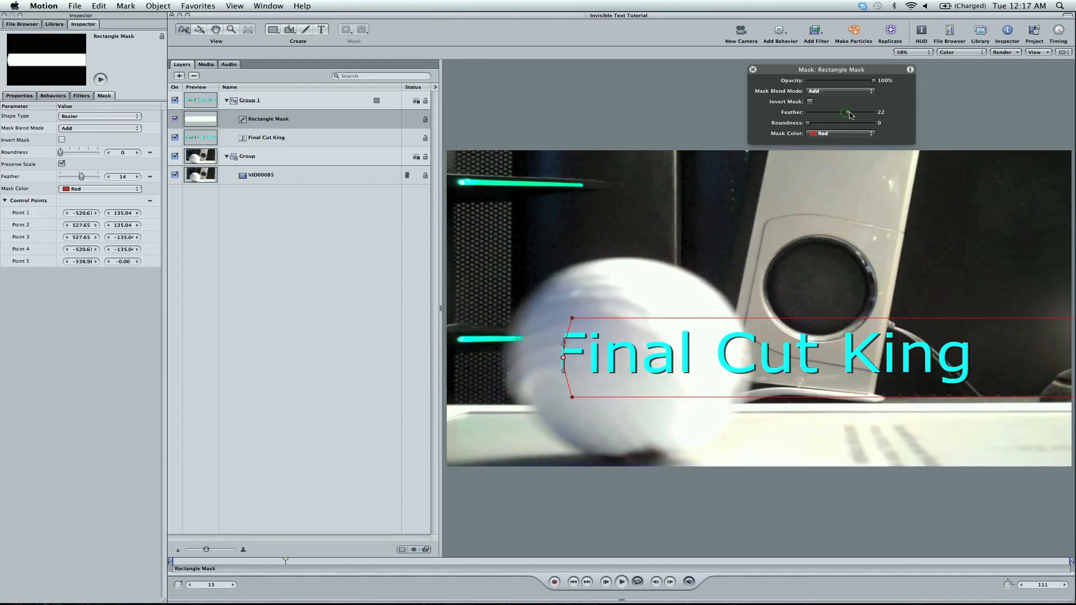
{"action": "left_click_drag", "start_coordinate": [848, 112], "coordinate": [854, 112]}
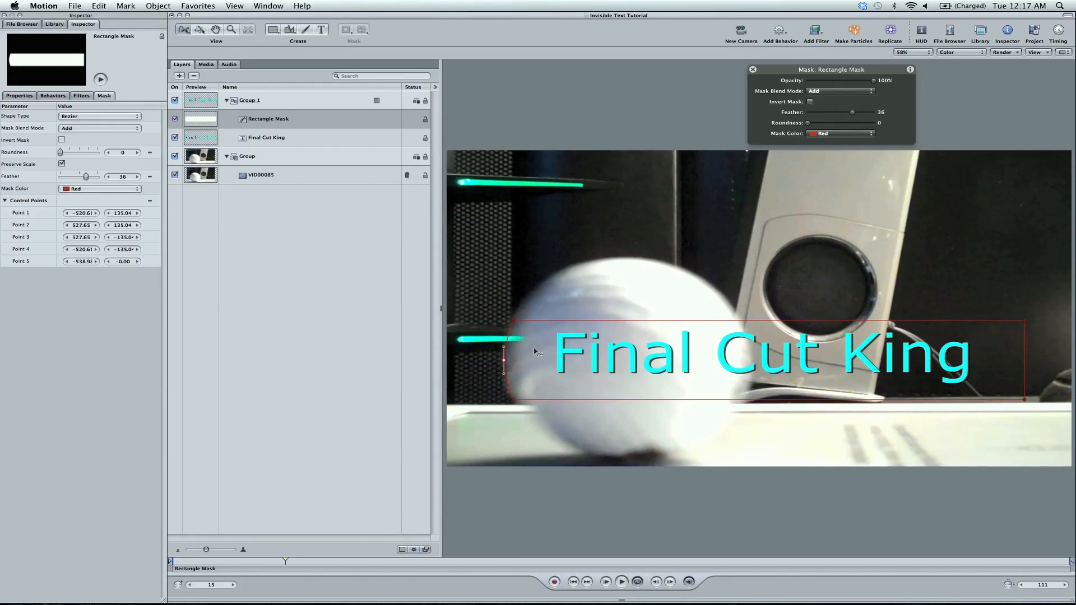
{"action": "mouse_move", "coordinate": [500, 433]}
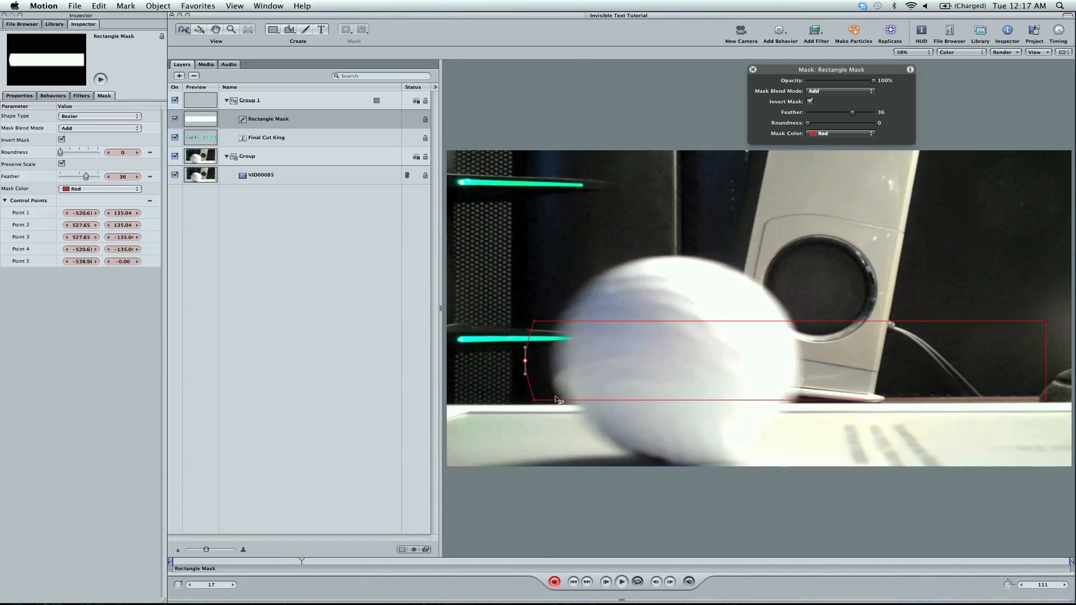
- With the mask inverted and Record on, slide it right to reveal the title
{"action": "left_click_drag", "start_coordinate": [525, 362], "coordinate": [552, 362]}
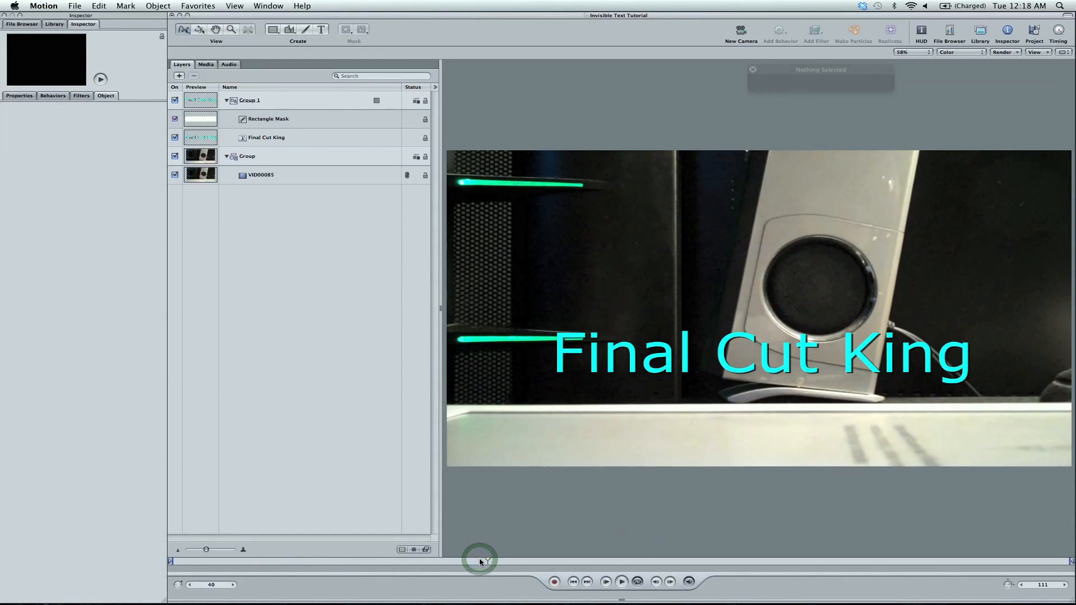
- Move the playhead to about frame 62 and select the Rectangle Mask for editing
{"action": "left_click", "coordinate": [623, 597]}
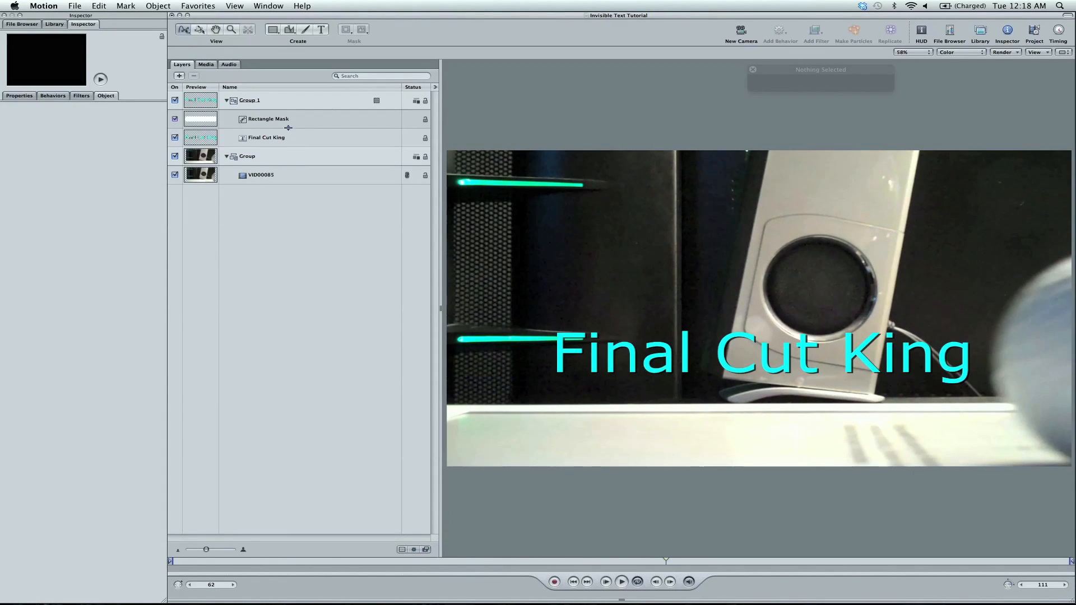
{"action": "left_click", "coordinate": [267, 119]}
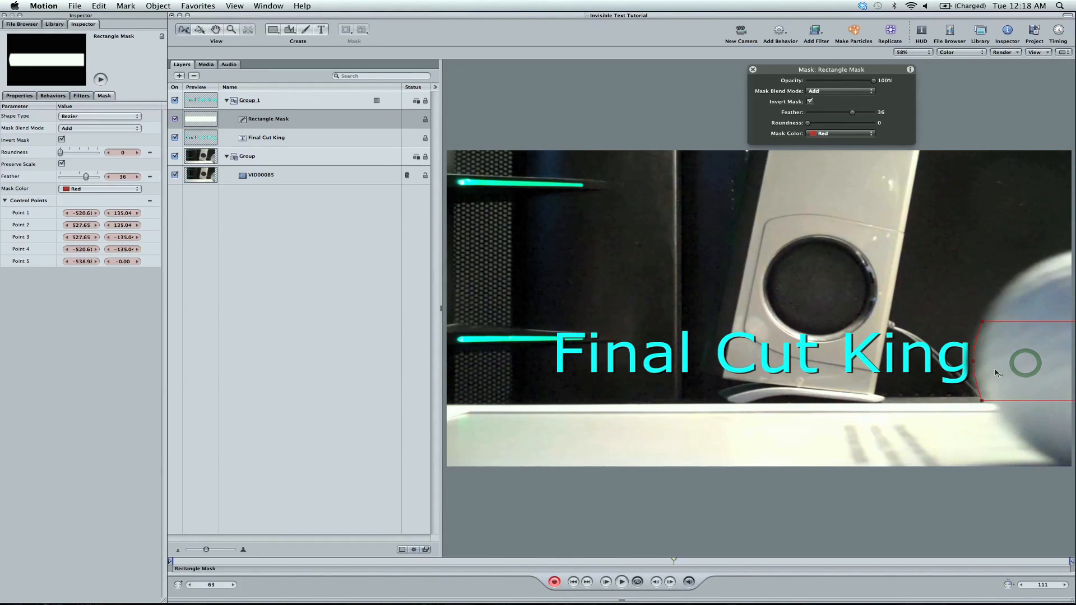
- Keyframe the mask sliding back left over the title at later frames so it wipes off again
{"action": "left_click", "coordinate": [620, 596]}
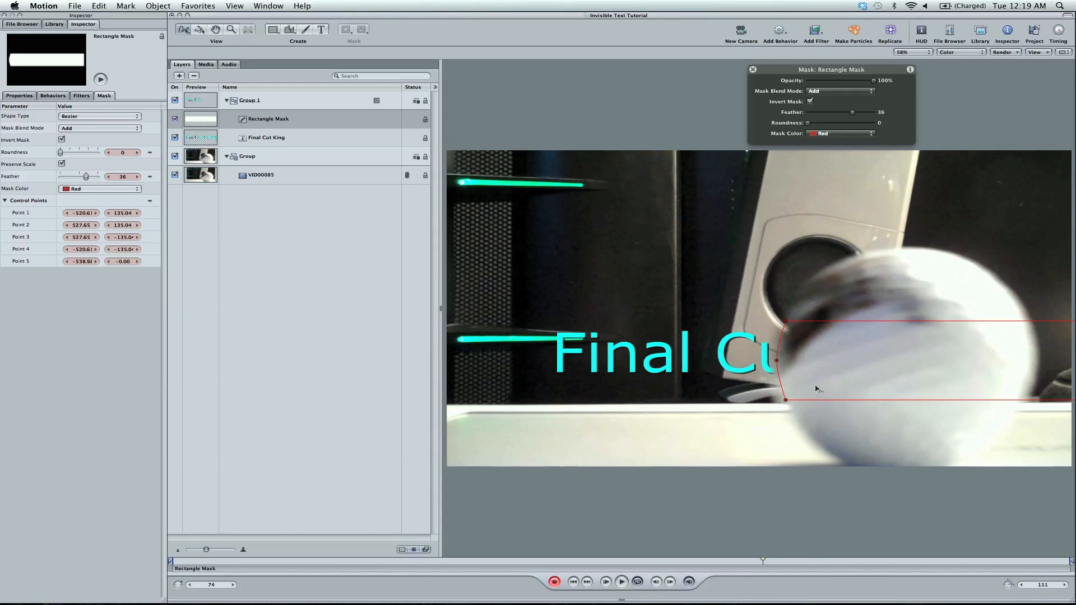
{"action": "left_click", "coordinate": [573, 581]}
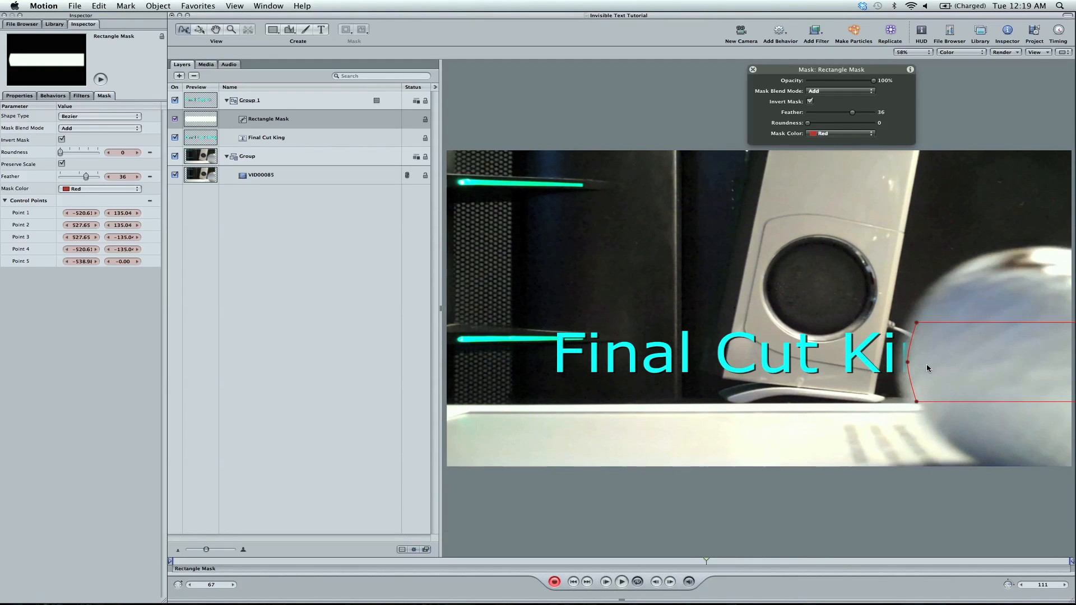
{"action": "left_click", "coordinate": [573, 581]}
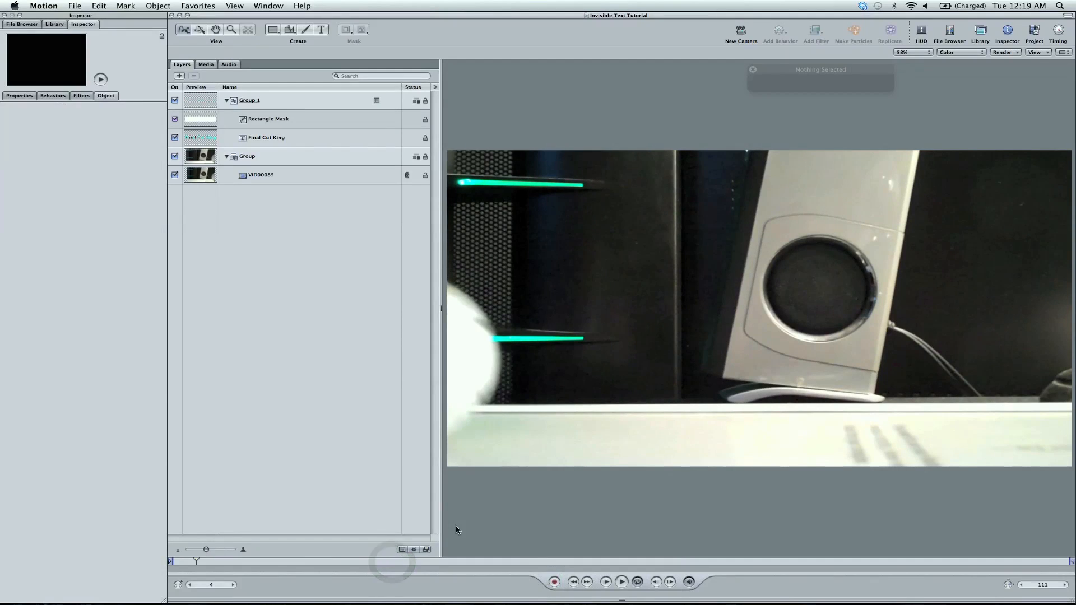
{"action": "left_click", "coordinate": [624, 581]}
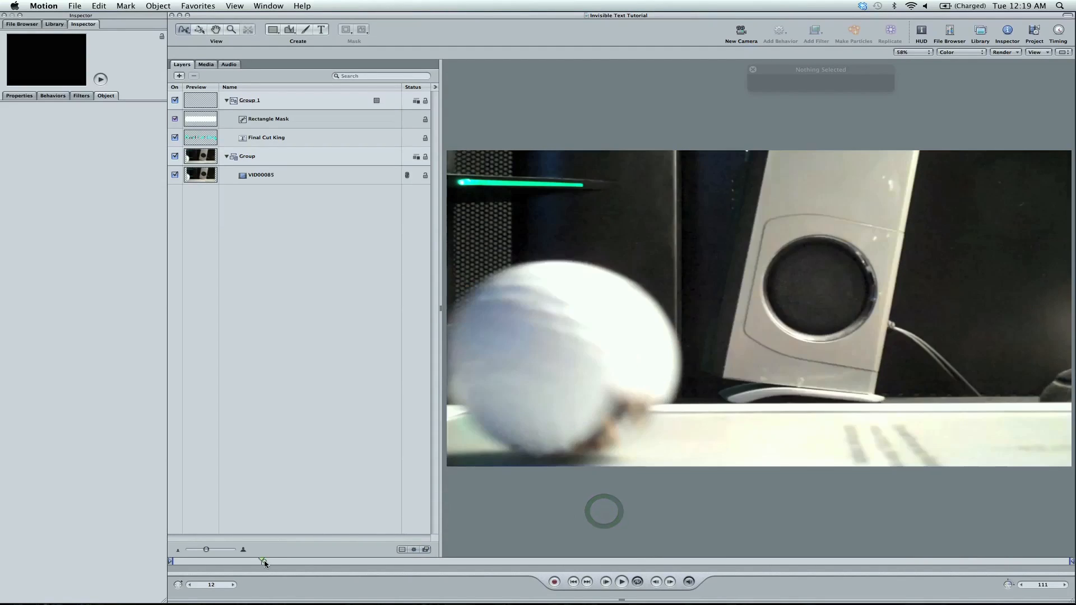
{"action": "left_click", "coordinate": [623, 580]}
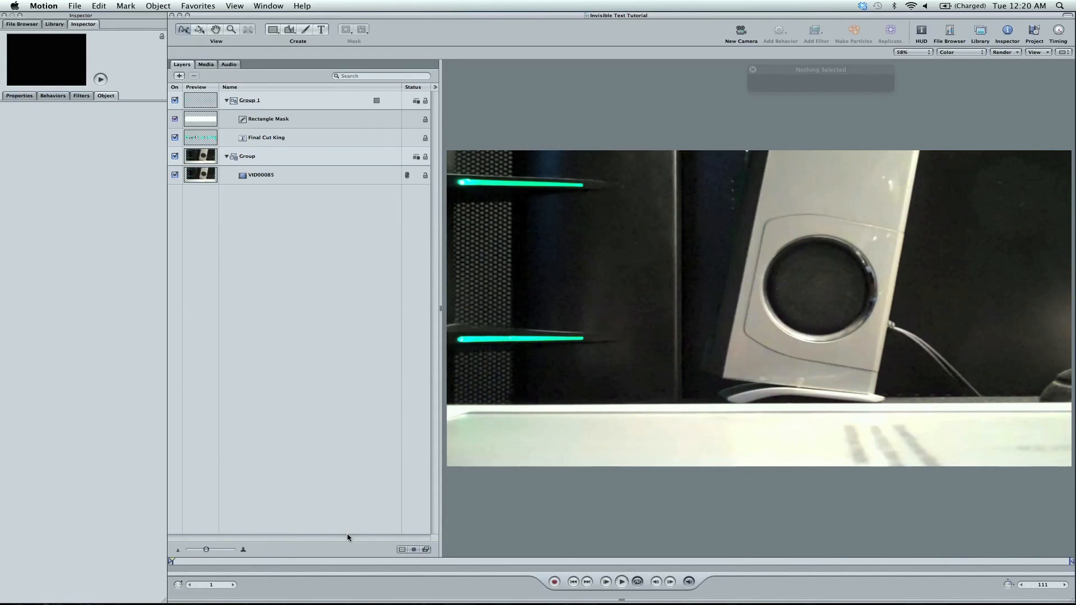
{"action": "mouse_move", "coordinate": [550, 506]}
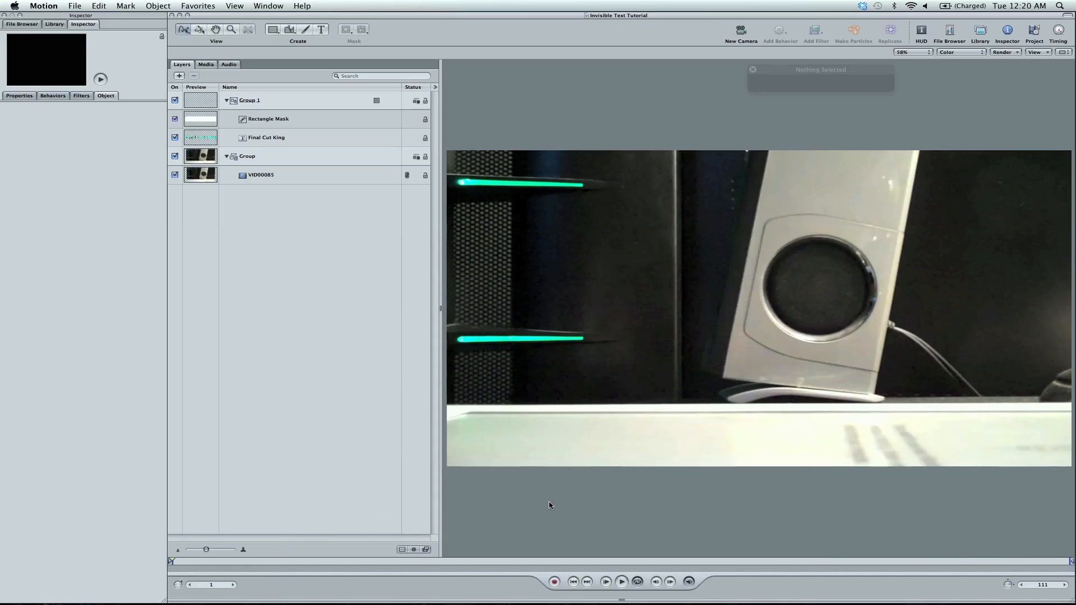
{"action": "mouse_move", "coordinate": [737, 497]}
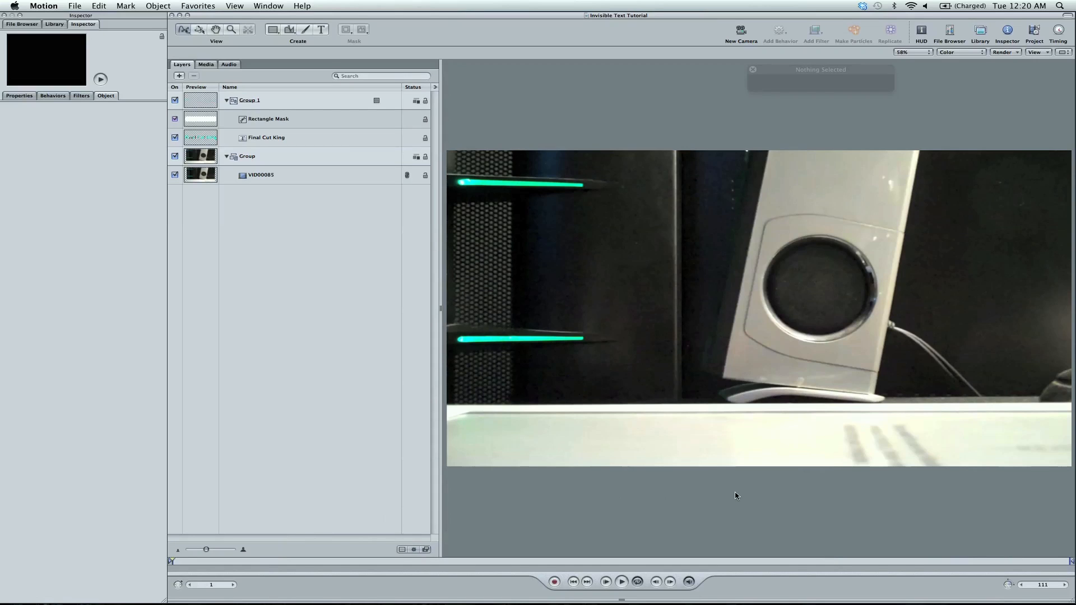